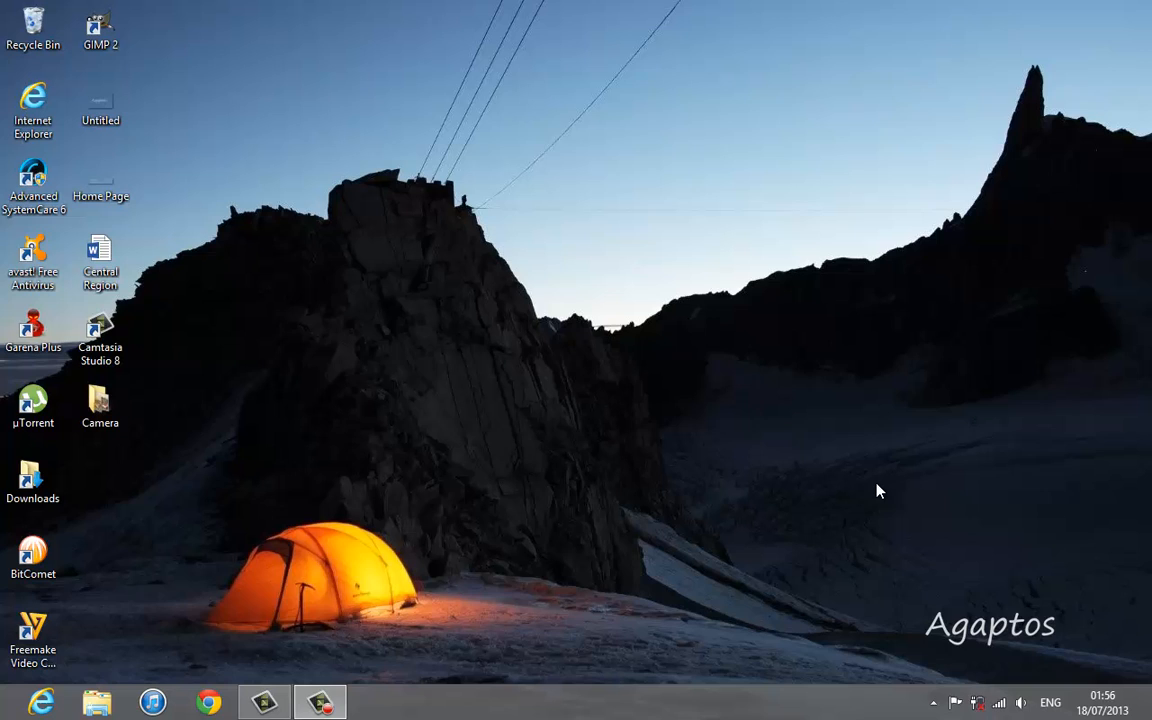
pyautogui.moveTo(840, 486)
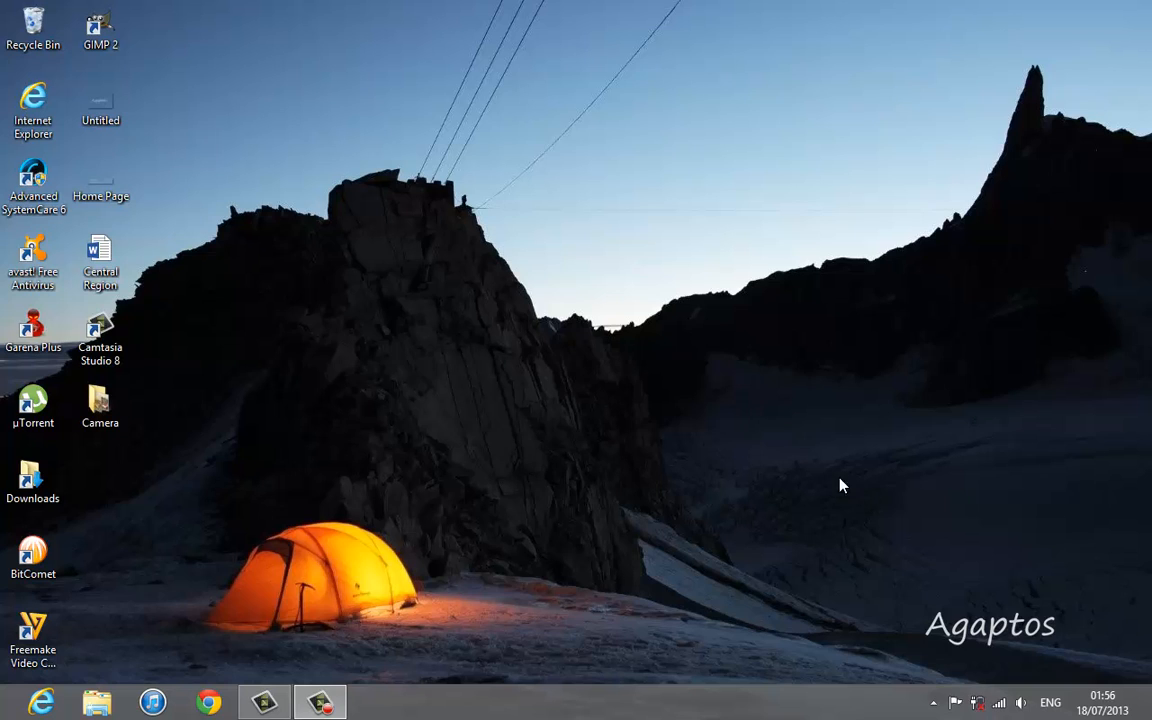
pyautogui.moveTo(508, 224)
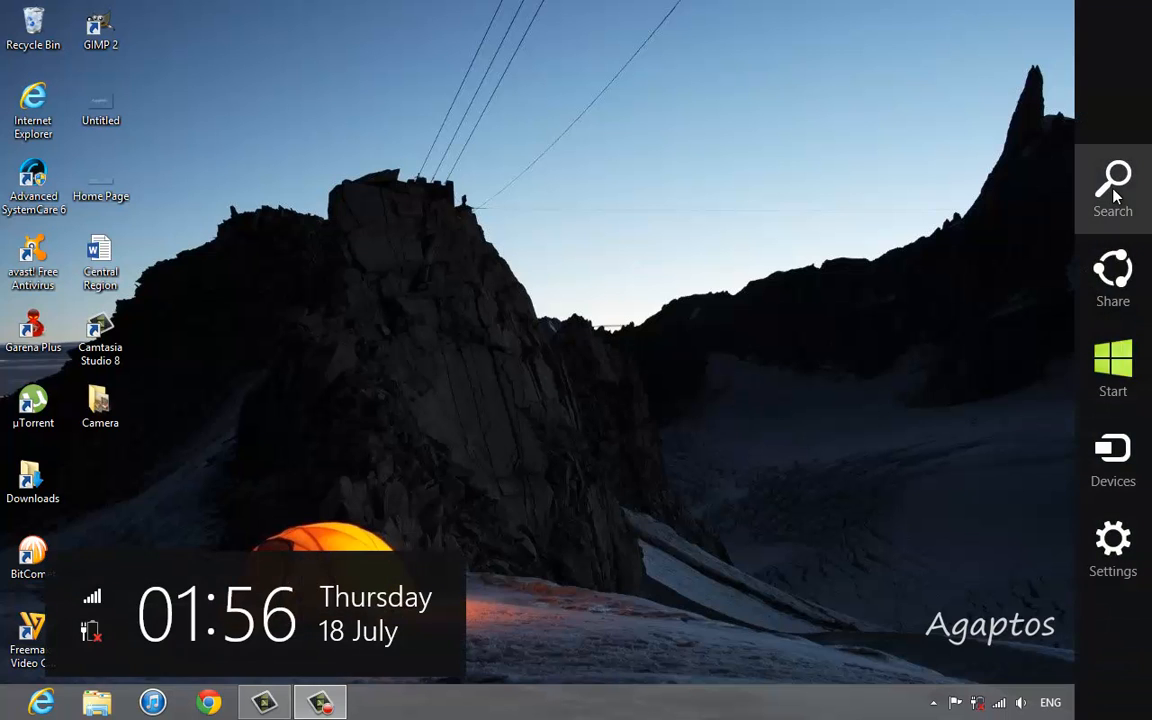
# Launch Command Prompt by searching for 'cmd' from the charms bar
pyautogui.click(1112, 188)
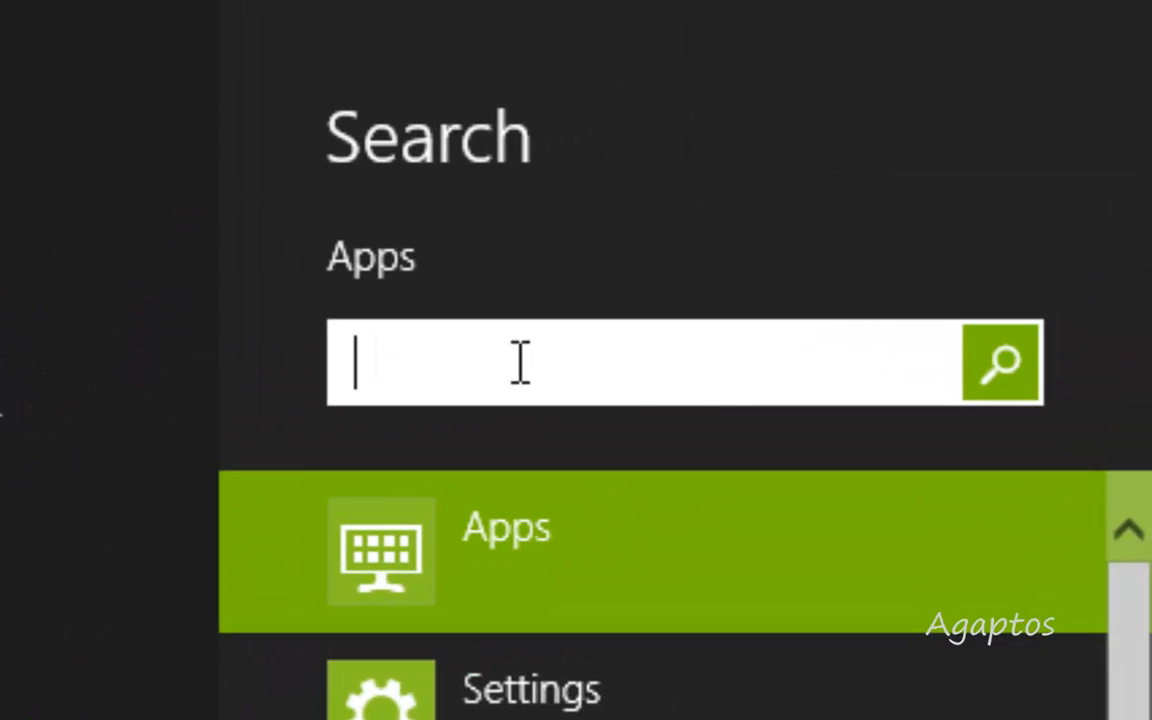
pyautogui.write('cmd')
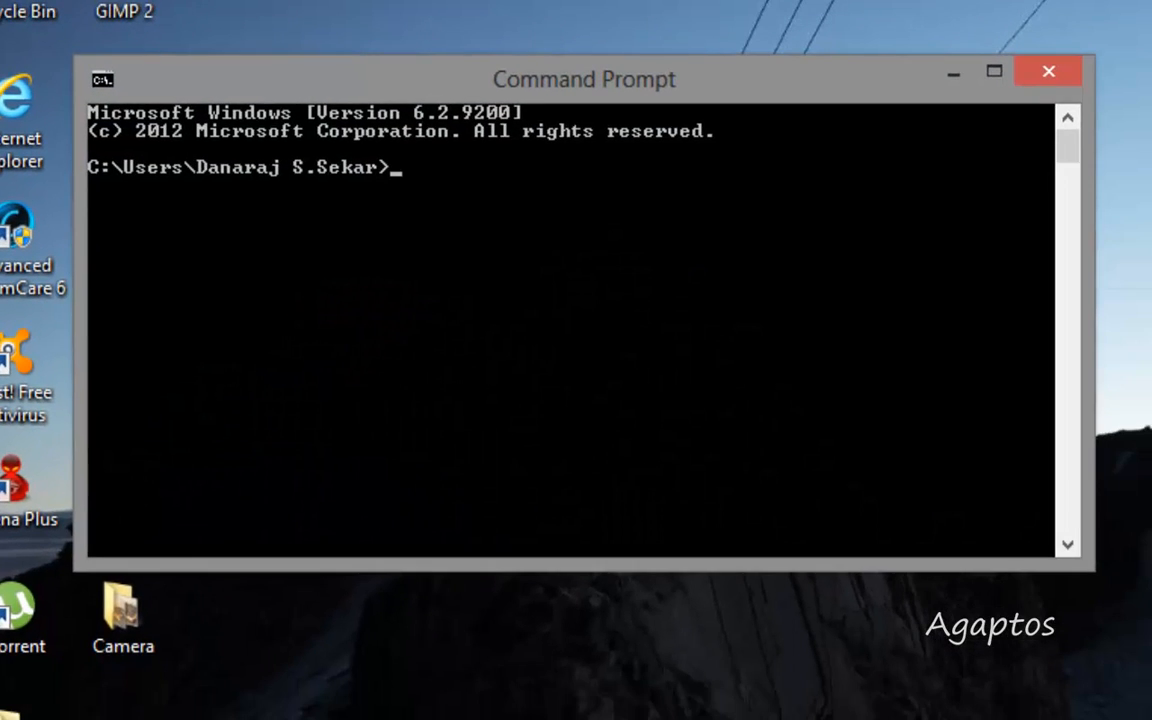
# Ping lol.garena.com, getting four replies with 291ms min, 548ms max, 427ms average
pyautogui.moveTo(584, 80); pyautogui.dragTo(780, 158)
pyautogui.write('ping lol')
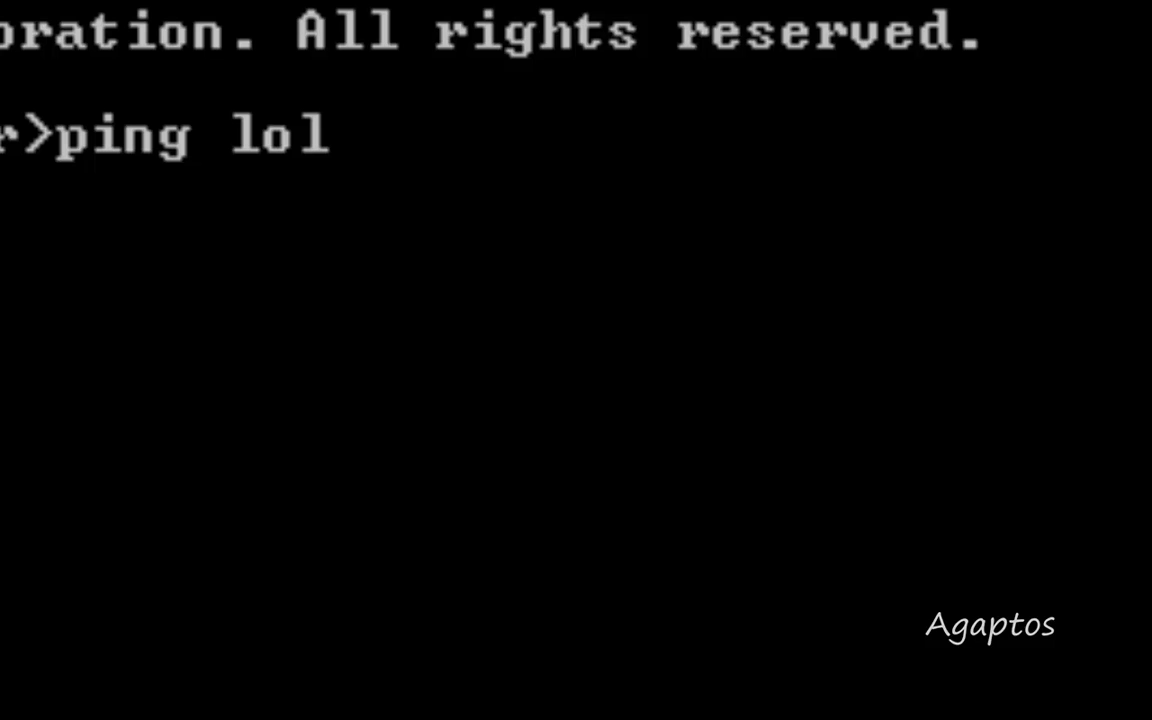
pyautogui.write('.garena')
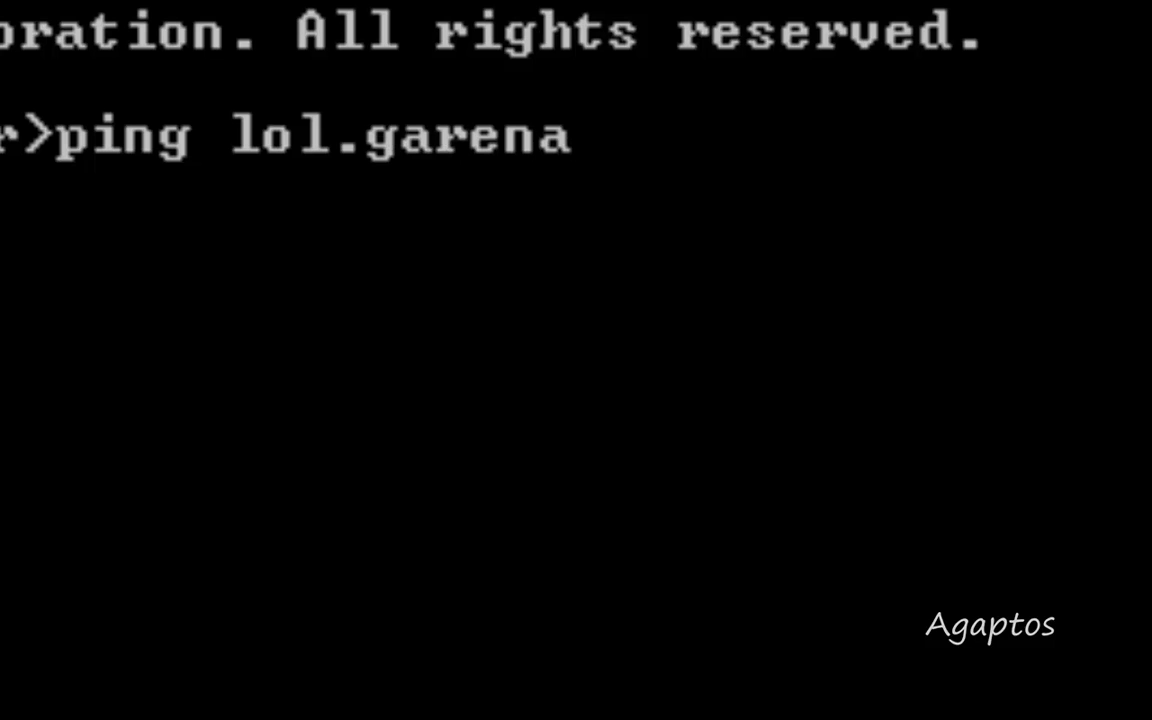
pyautogui.write('.com')
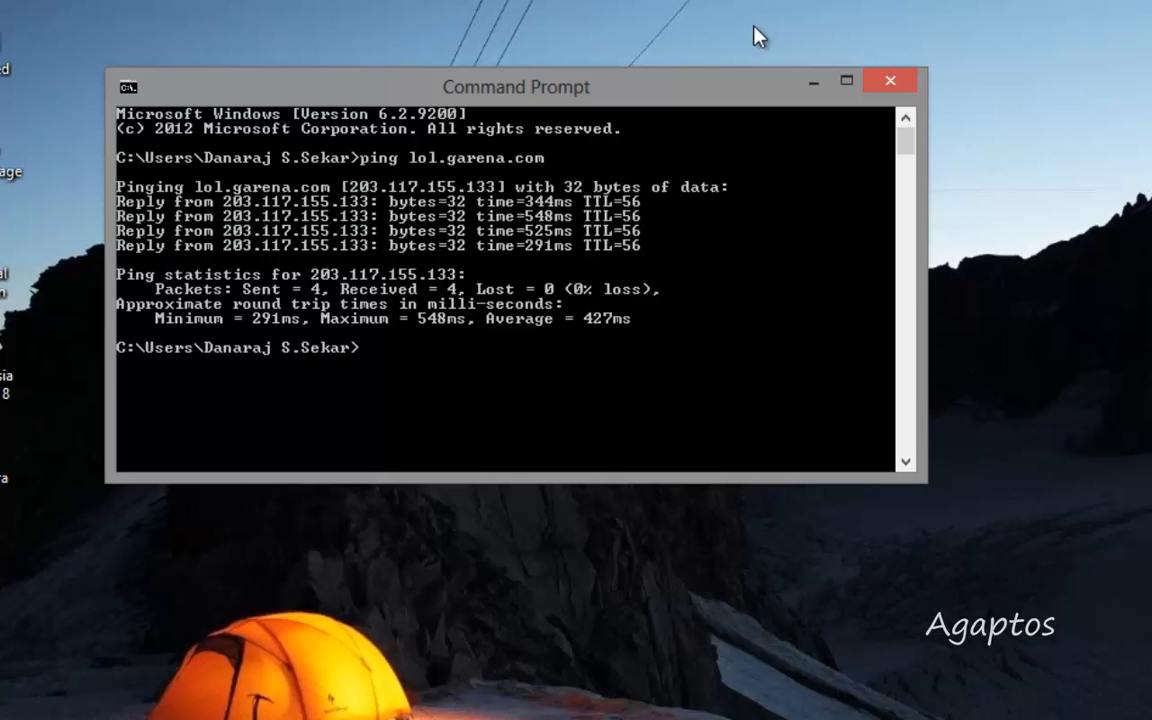
pyautogui.click(844, 80)
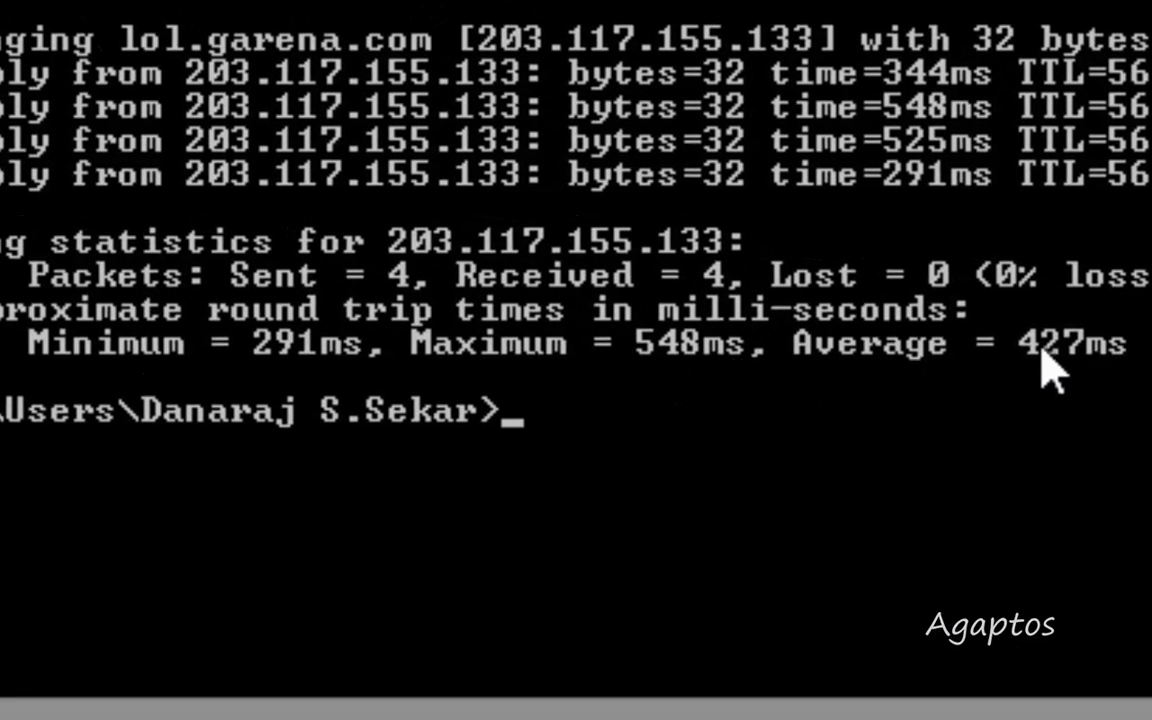
pyautogui.moveTo(1090, 384)
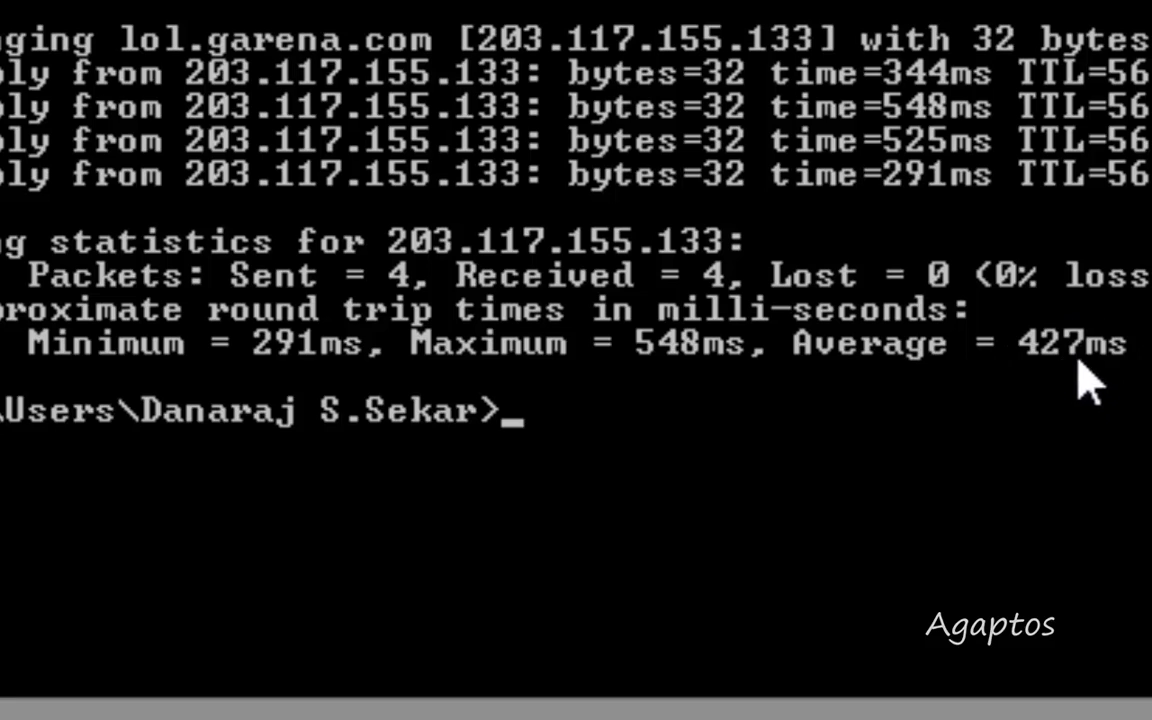
pyautogui.moveTo(690, 290)
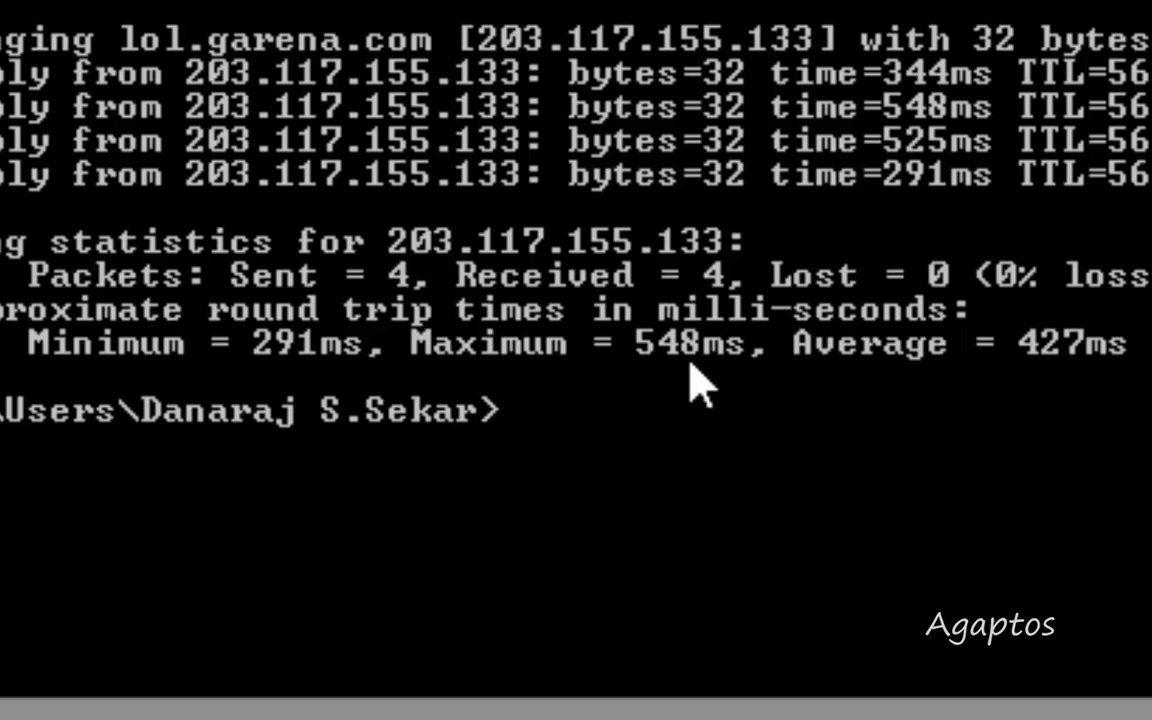
pyautogui.moveTo(240, 380)
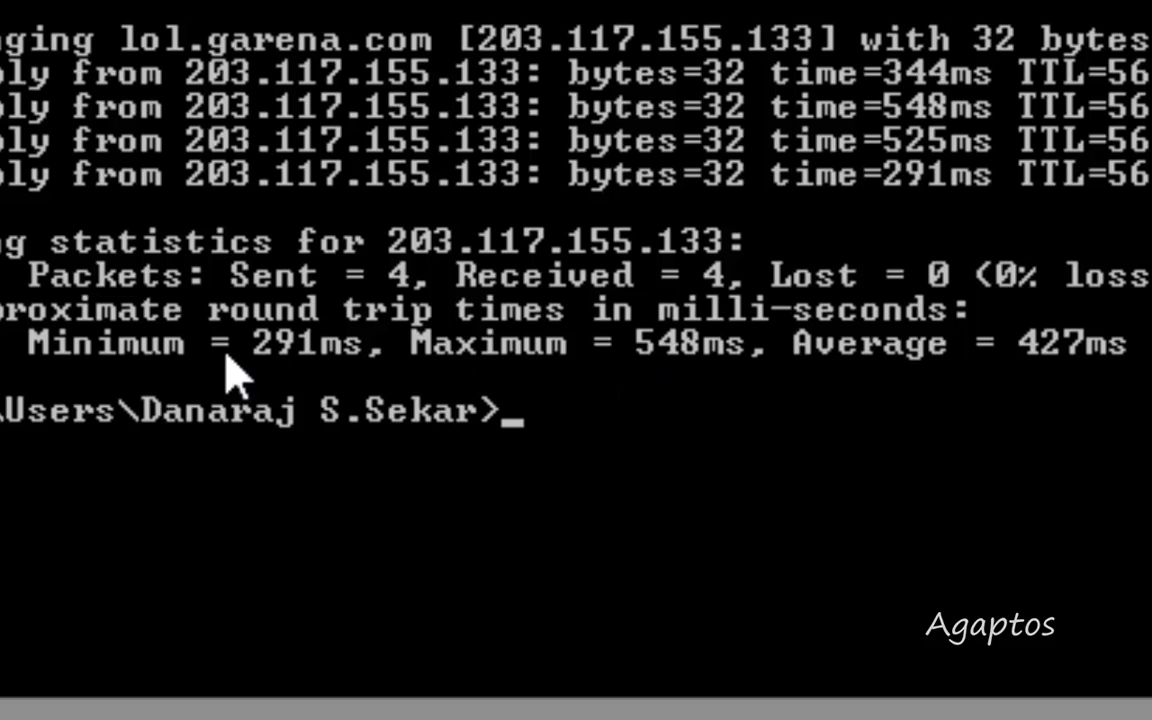
pyautogui.moveTo(684, 396)
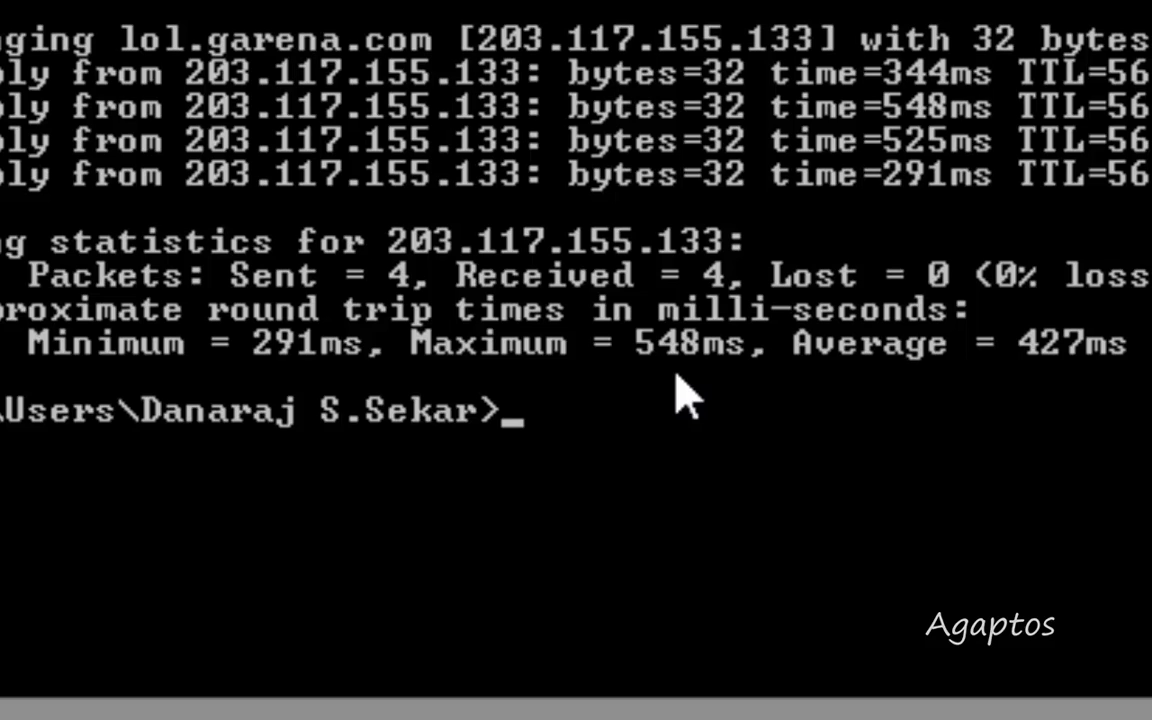
pyautogui.moveTo(776, 380)
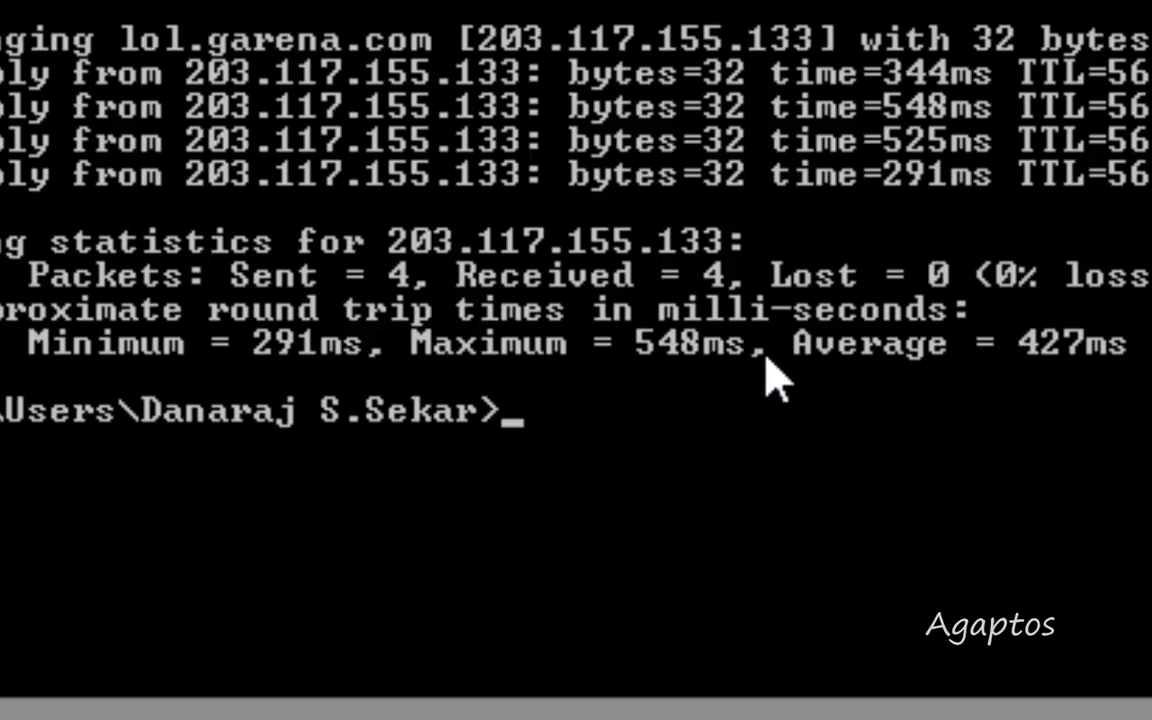